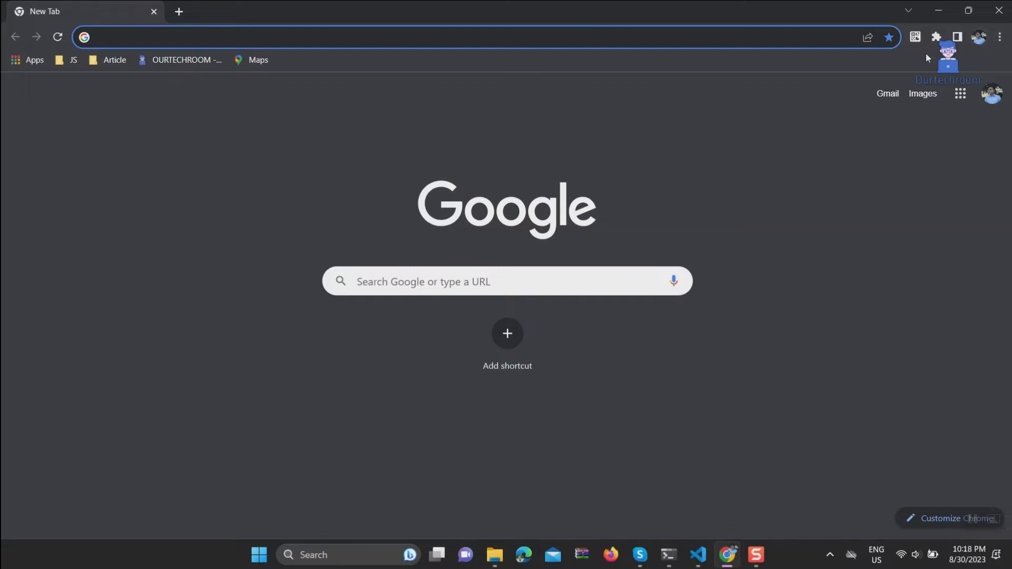
Open, close, and reopen the Chrome profile menu listing Diwas and other profiles
left_click(978, 37)
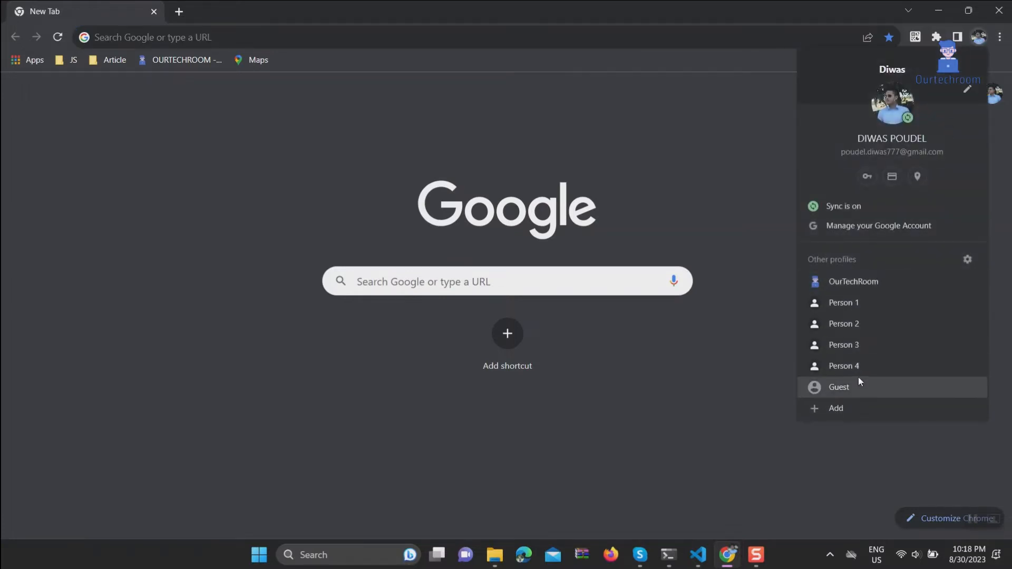
mouse_move(882, 115)
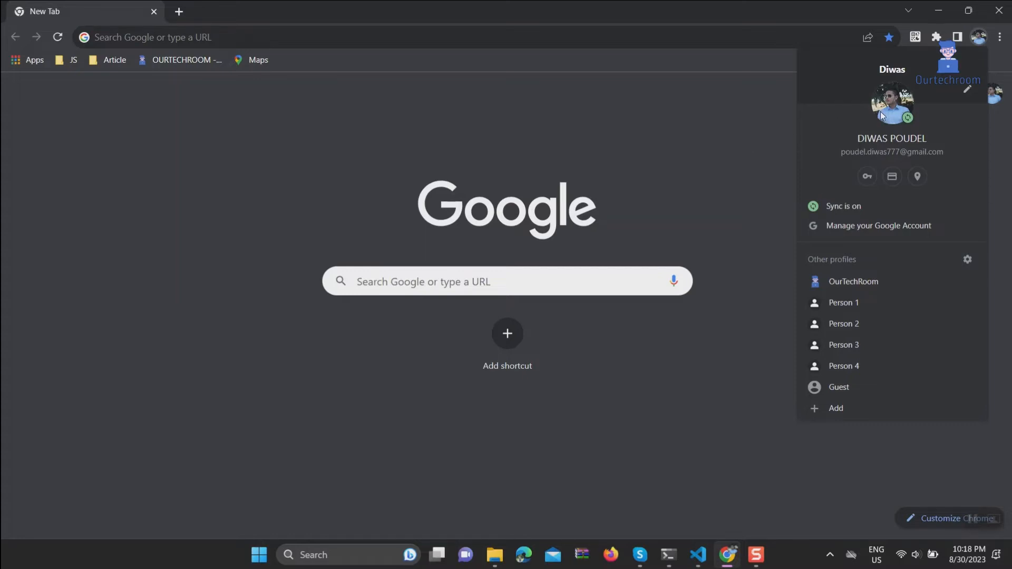
left_click(978, 36)
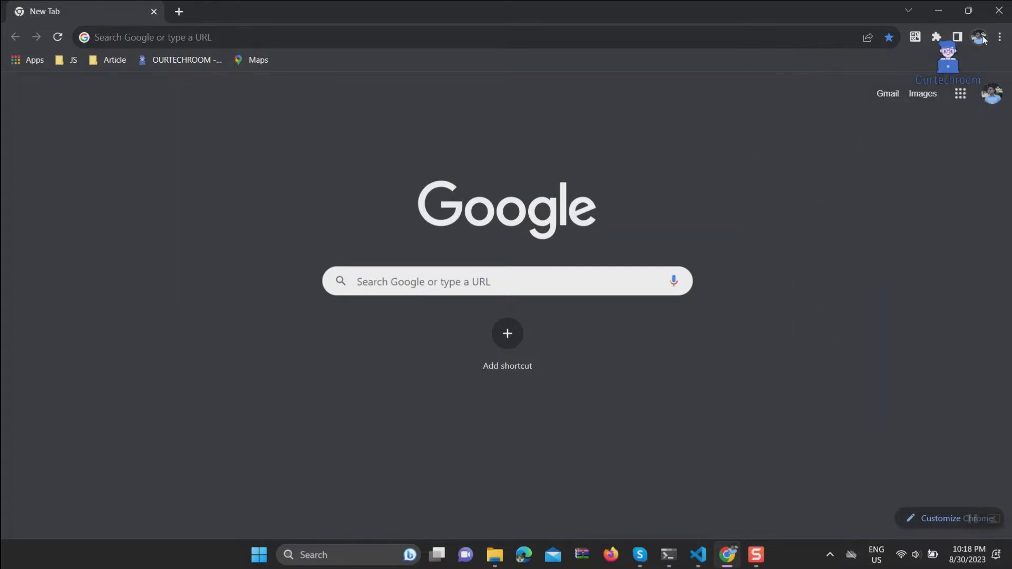
left_click(978, 37)
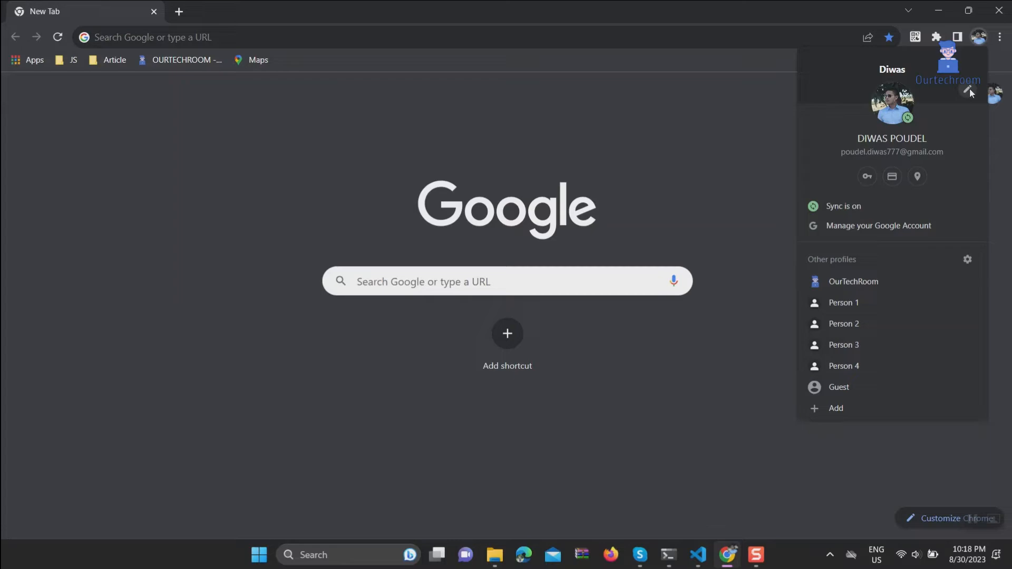
Switch on 'Create desktop shortcut' in the Diwas profile's customize page
left_click(968, 92)
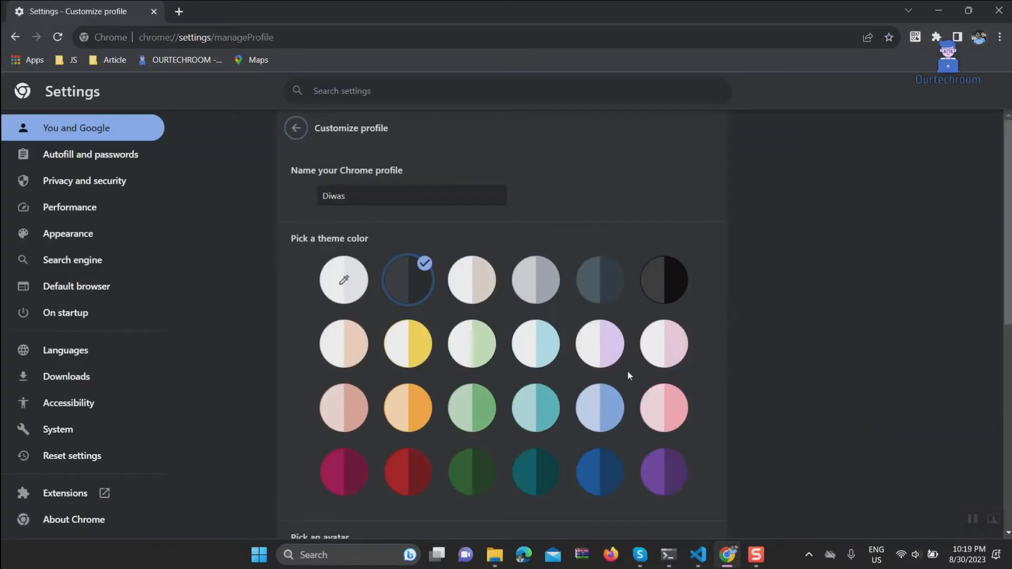
scroll("down", 3)
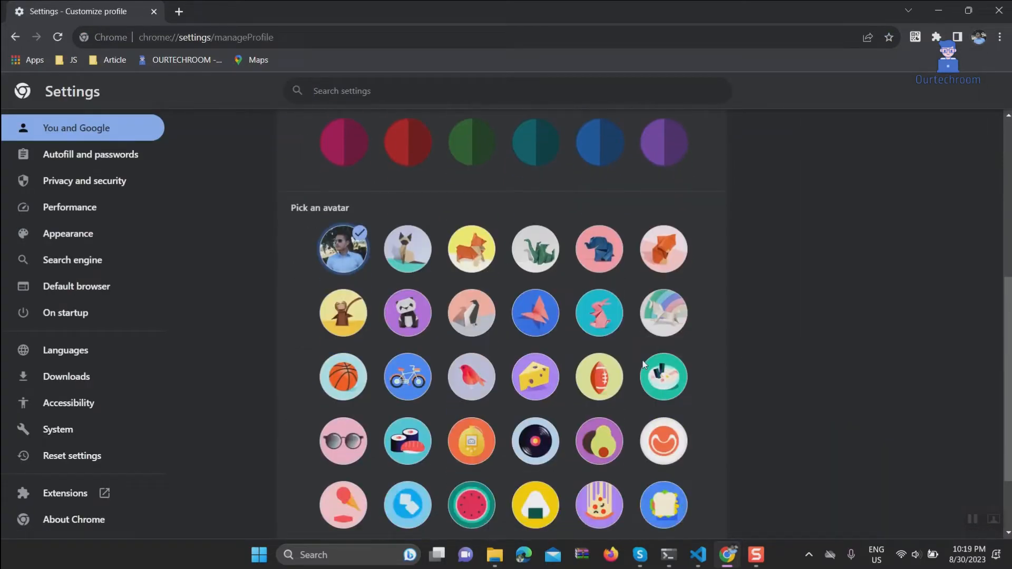
scroll("down", 3)
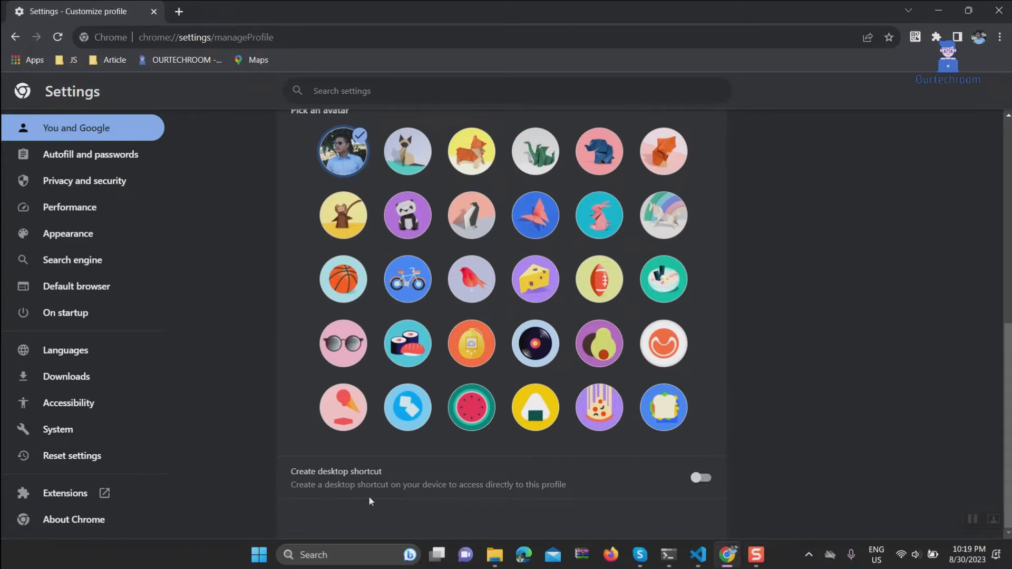
mouse_move(556, 494)
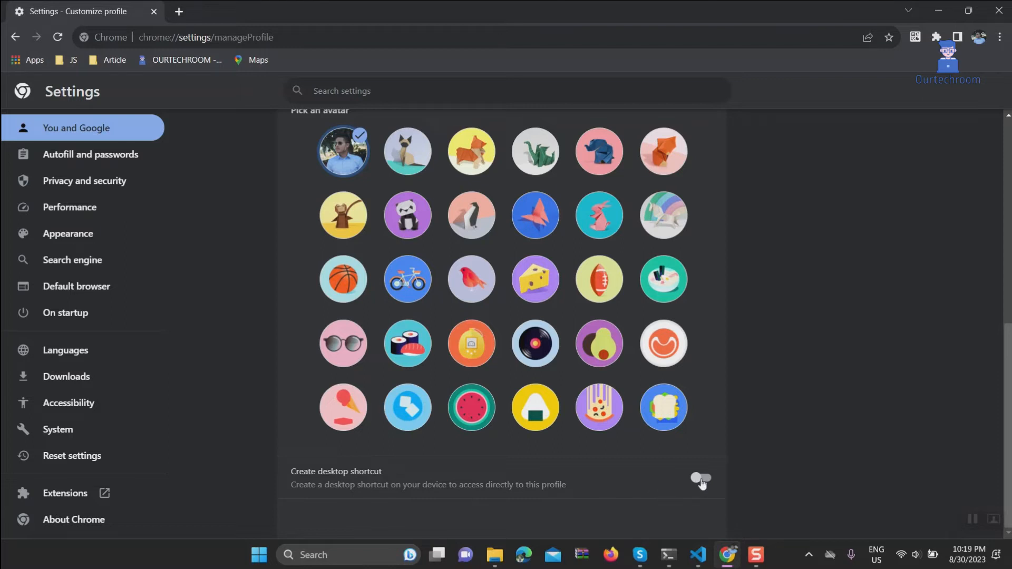
left_click(700, 481)
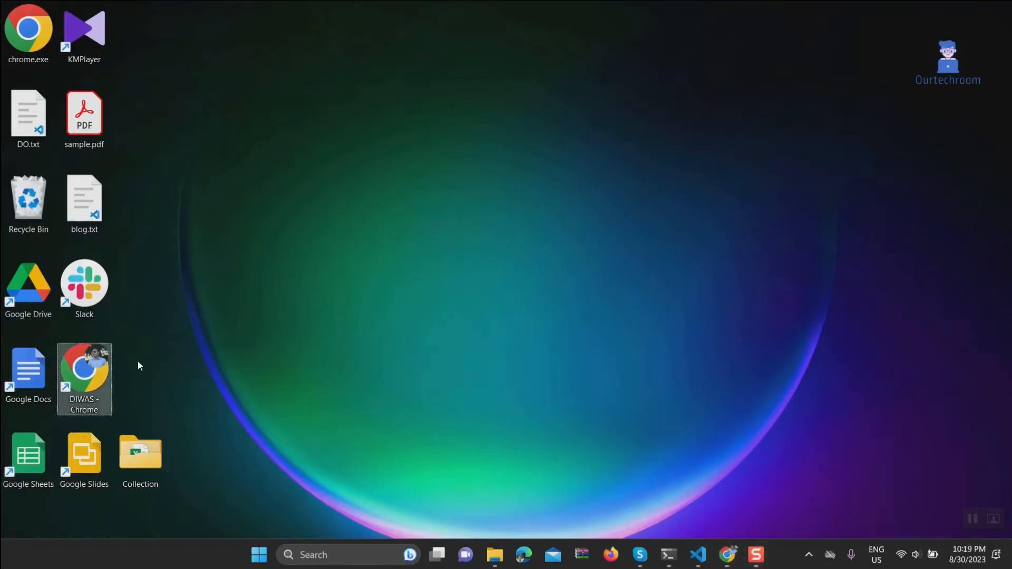
mouse_move(106, 361)
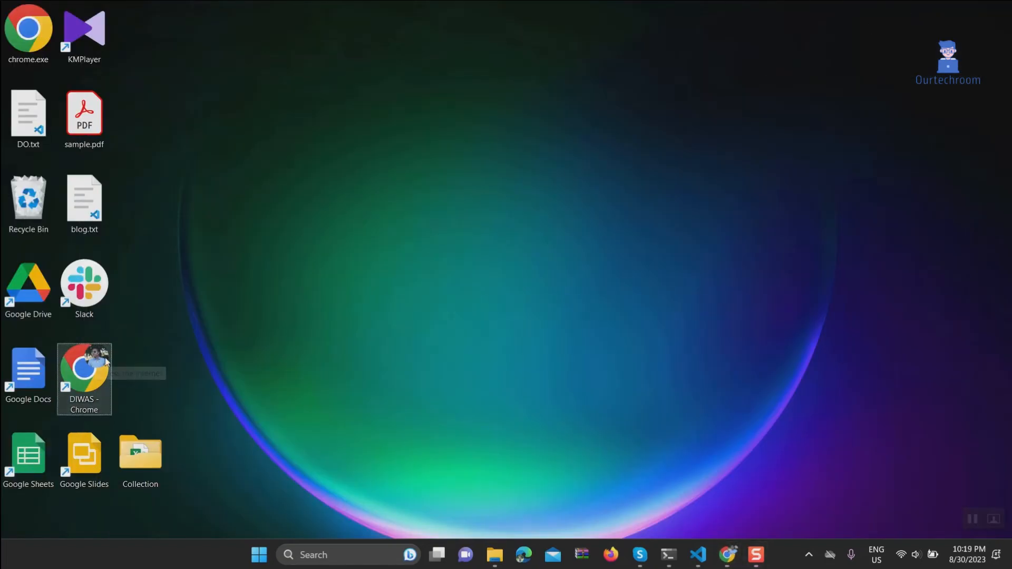
mouse_move(100, 361)
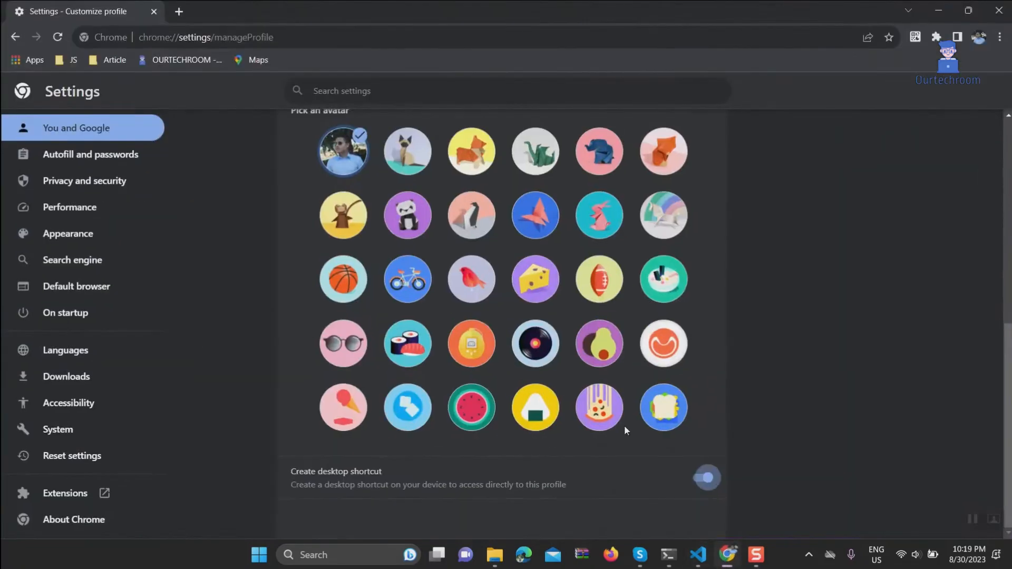
left_click(598, 152)
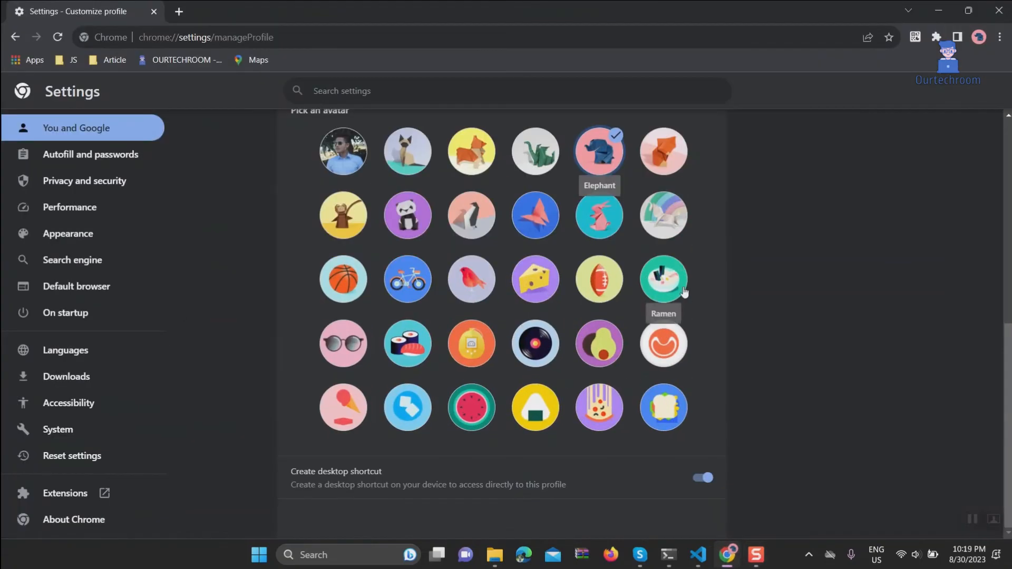
left_click(343, 151)
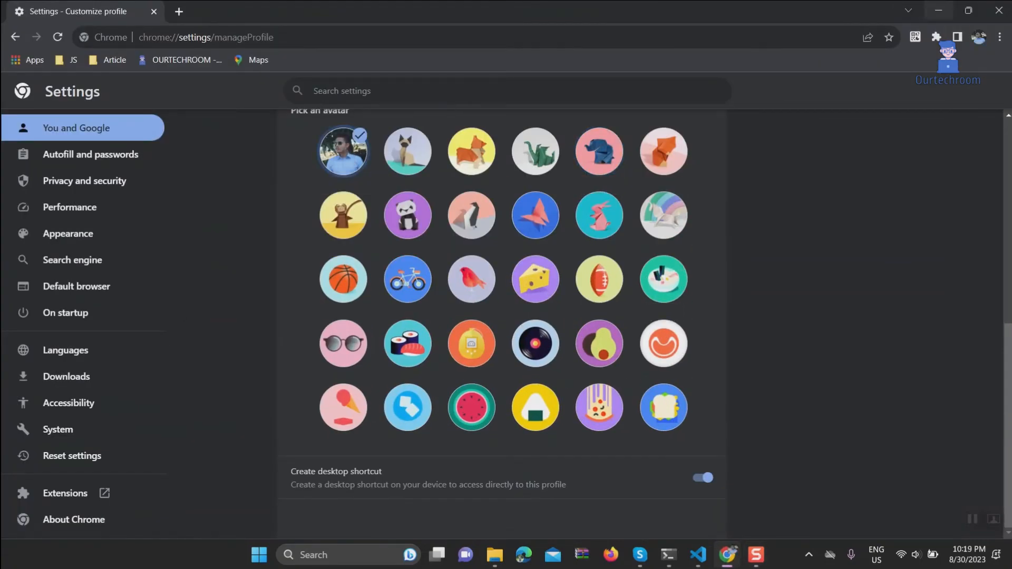
mouse_move(968, 76)
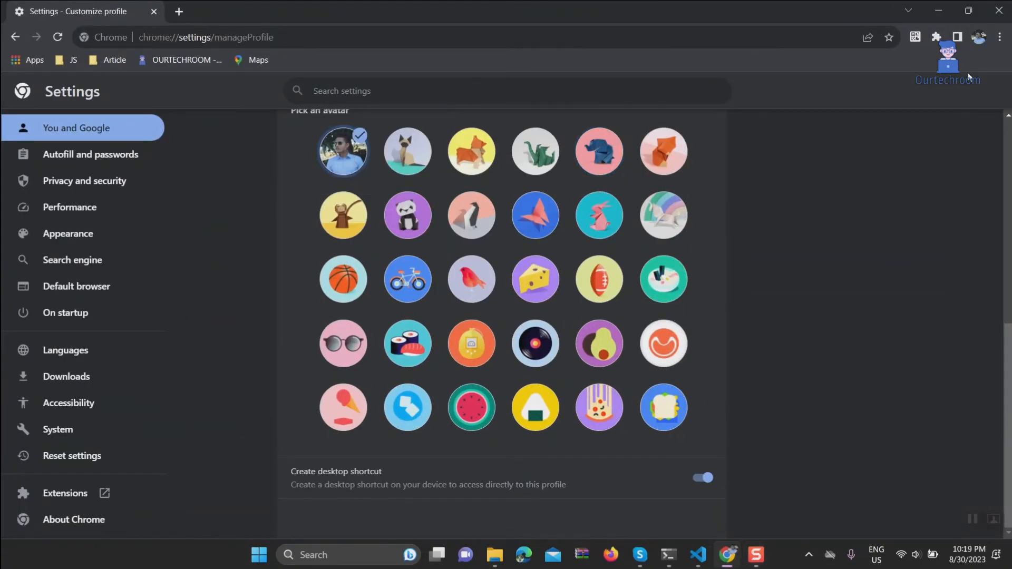
Open OurTechRoom in its own window and start customizing that profile
left_click(978, 37)
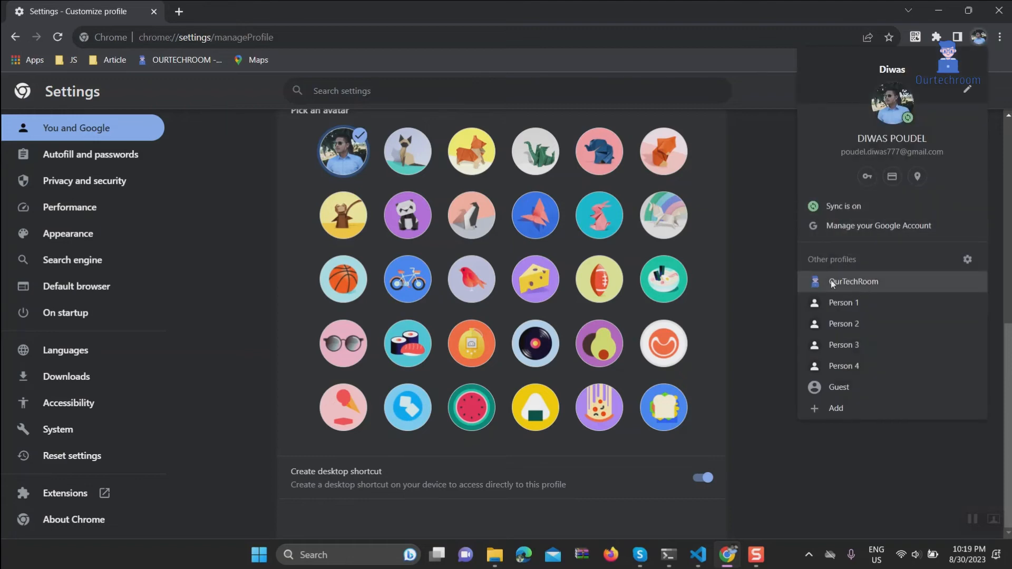
left_click(853, 282)
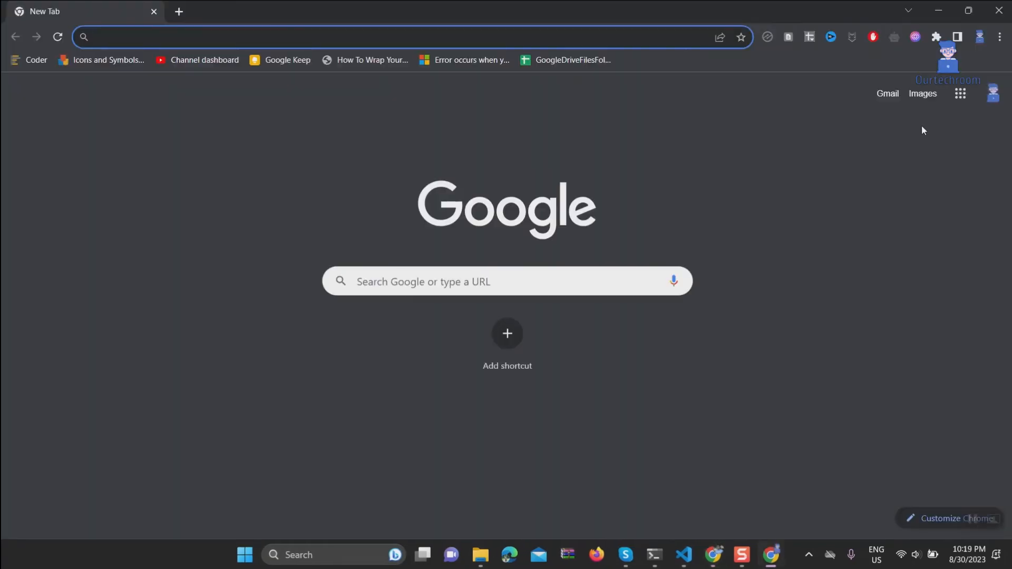
left_click(978, 37)
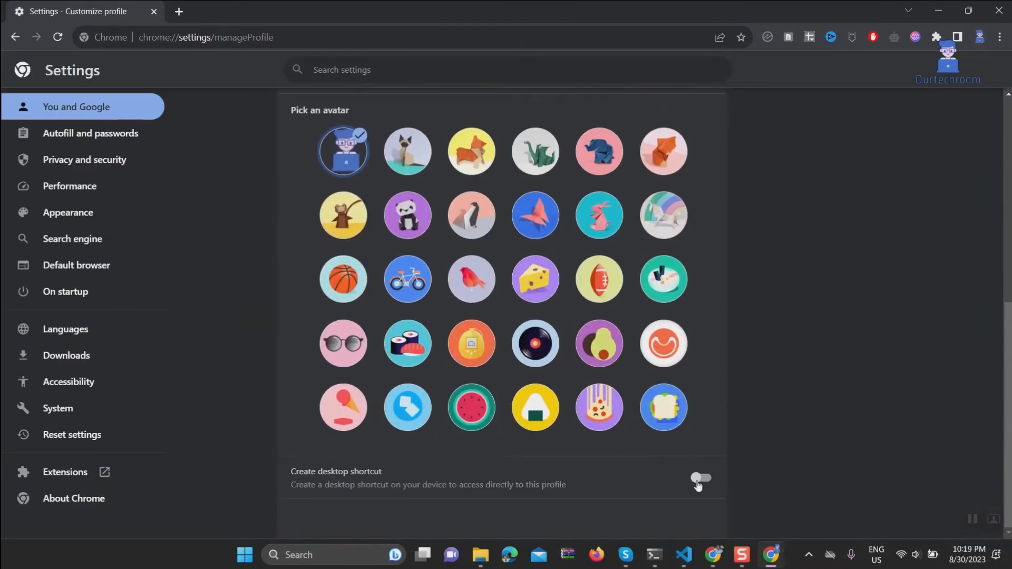
Switch on 'Create desktop shortcut' for the OurTechRoom profile
left_click(701, 481)
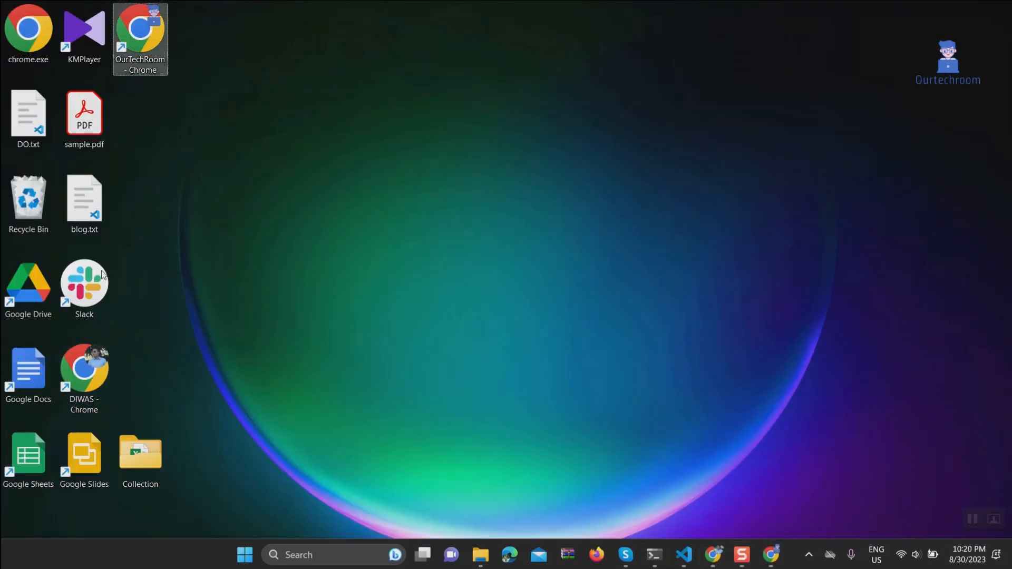
mouse_move(135, 343)
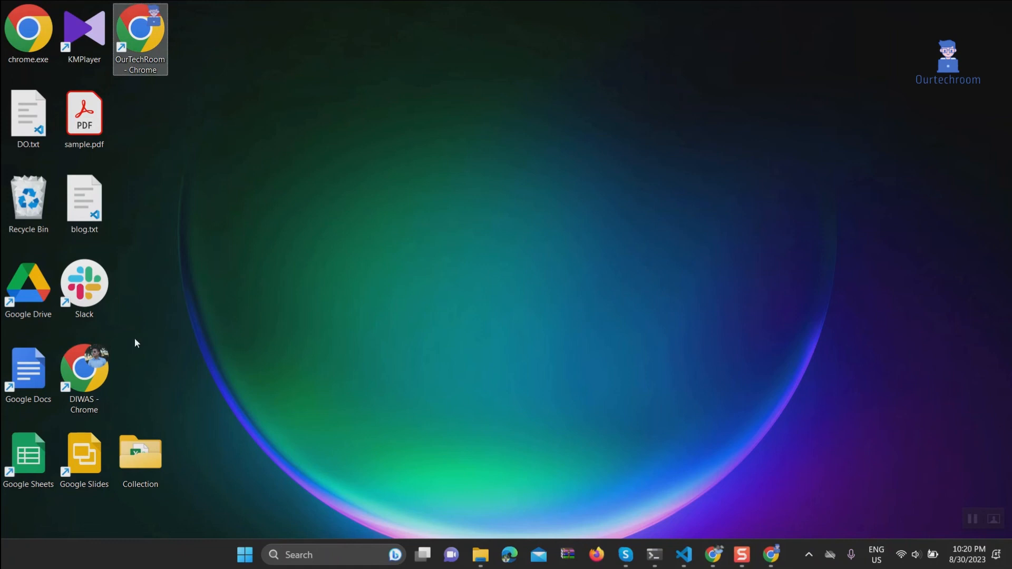